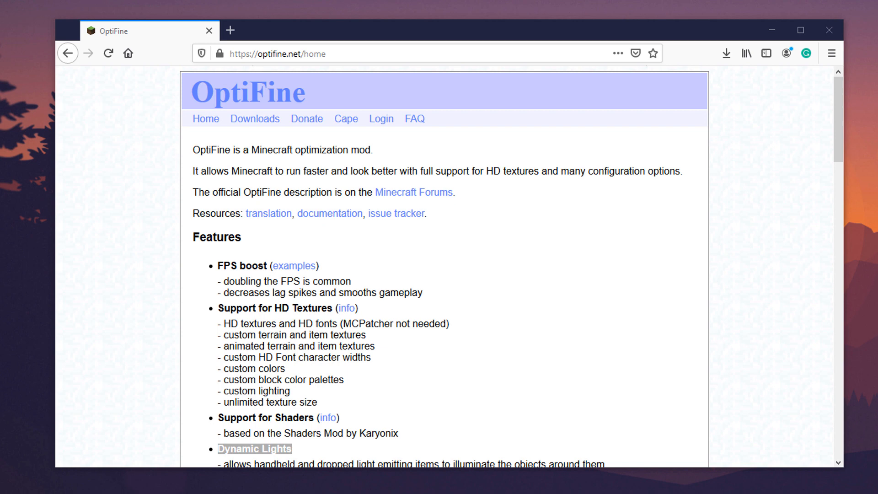
mouse_move(795, 222)
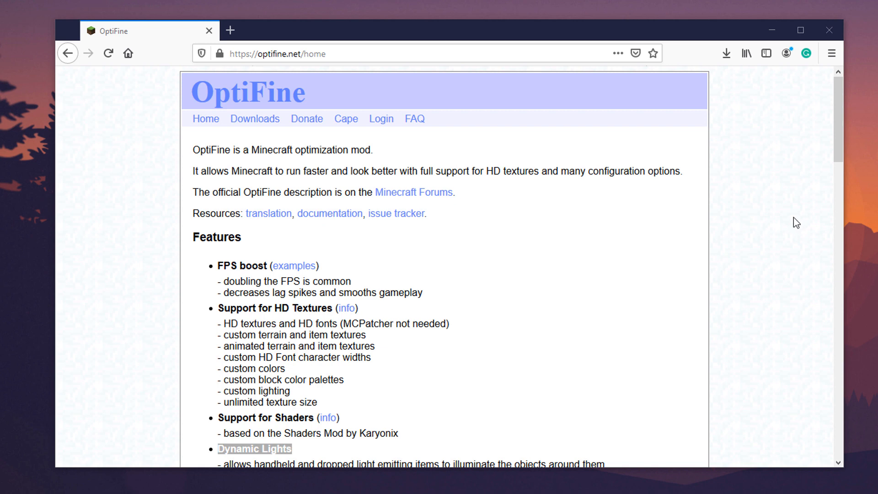
mouse_move(547, 279)
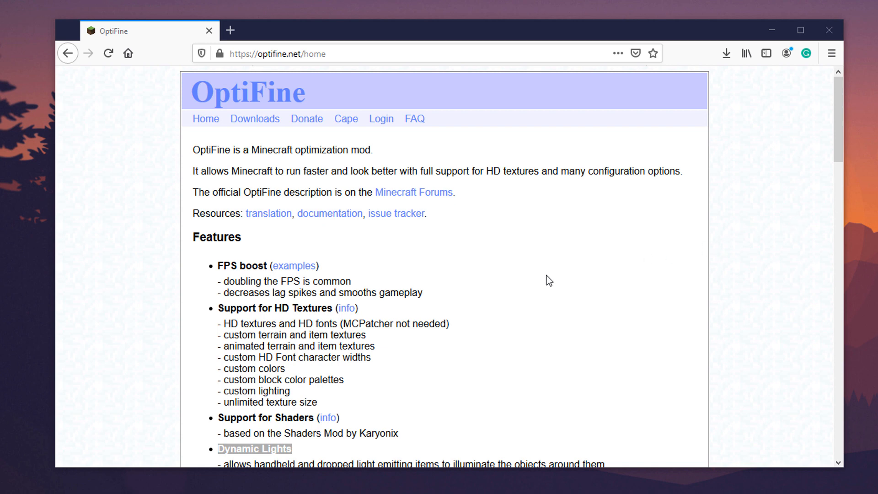
mouse_move(247, 264)
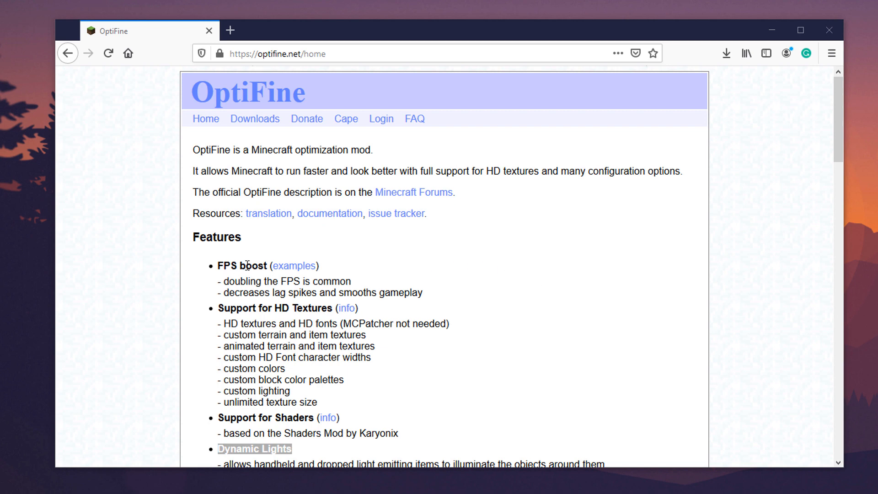
mouse_move(490, 273)
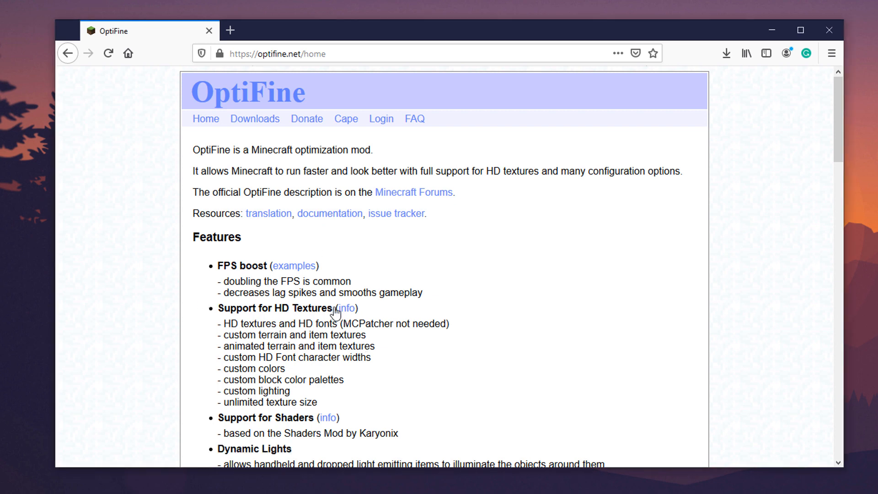
mouse_move(457, 382)
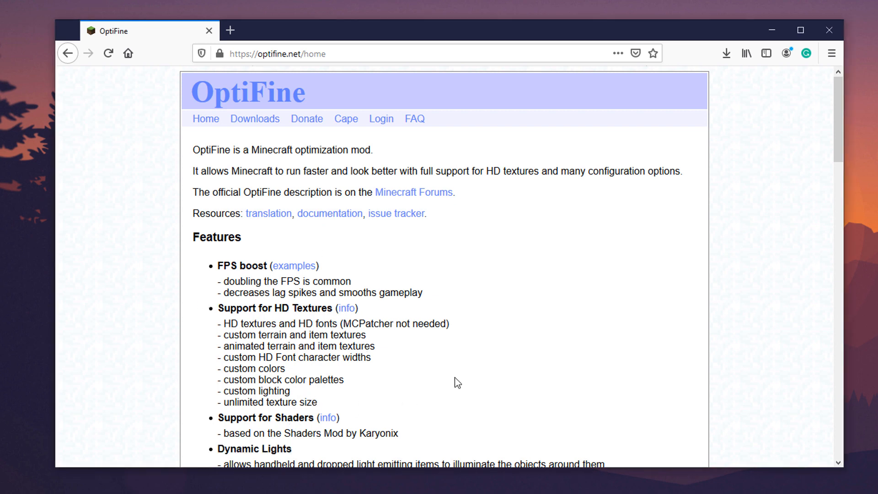
mouse_move(406, 383)
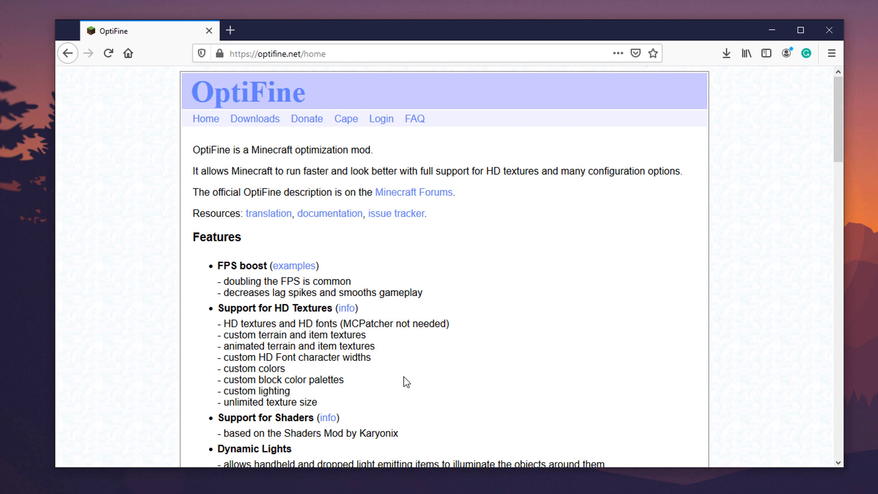
Go from the OptiFine home page to its Downloads page
scroll(down, 3)
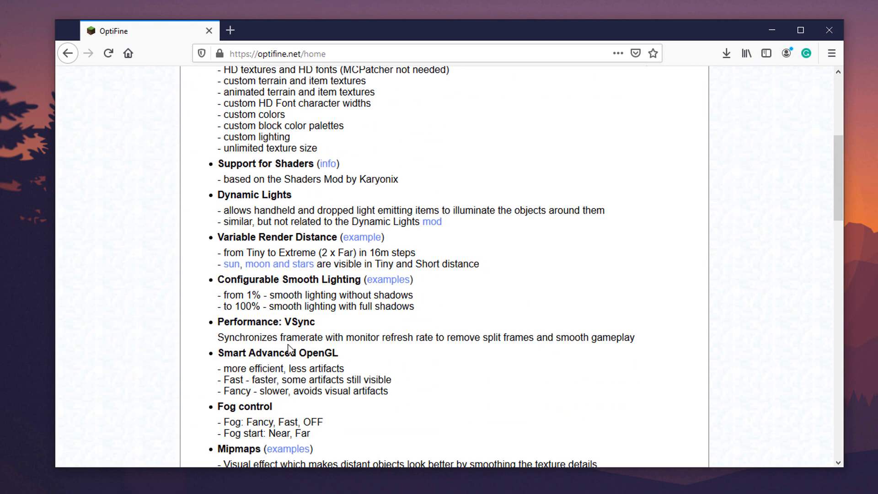
scroll(up, 3)
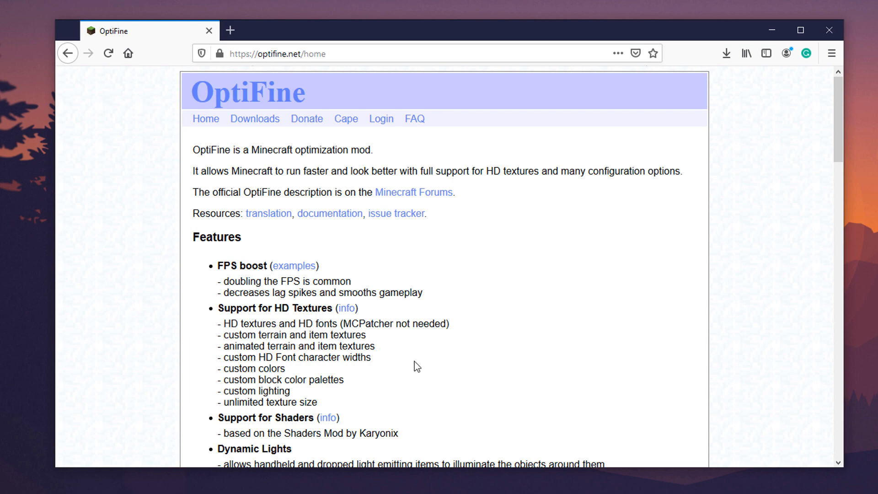
scroll(down, 3)
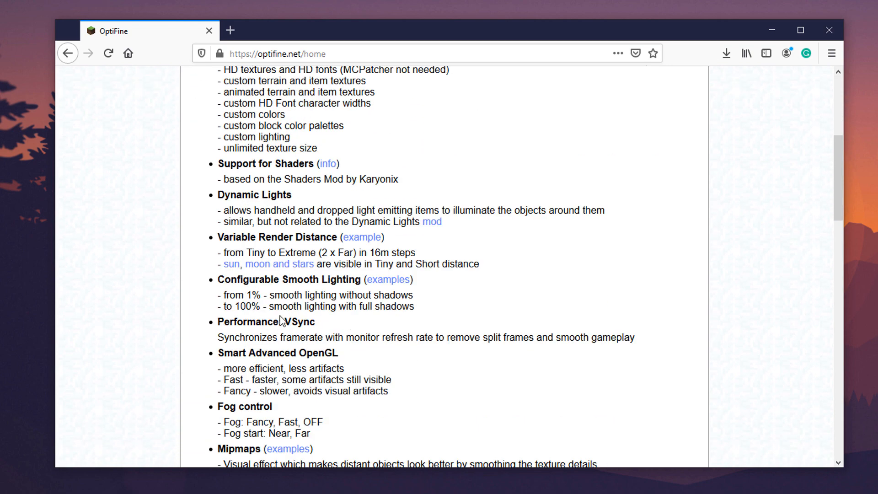
scroll(down, 3)
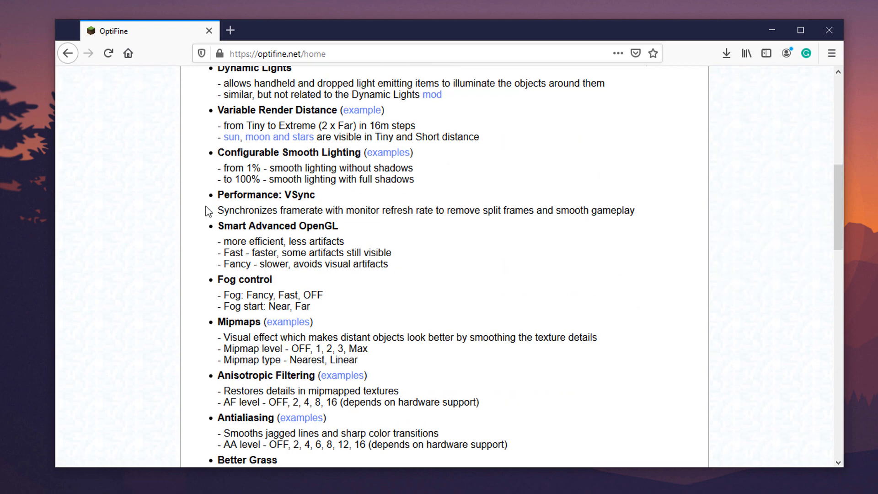
scroll(down, 3)
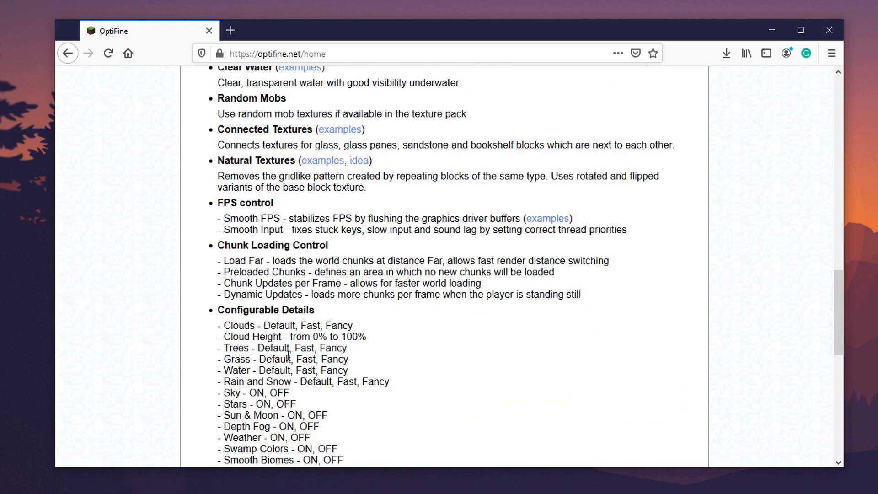
scroll(up, 3)
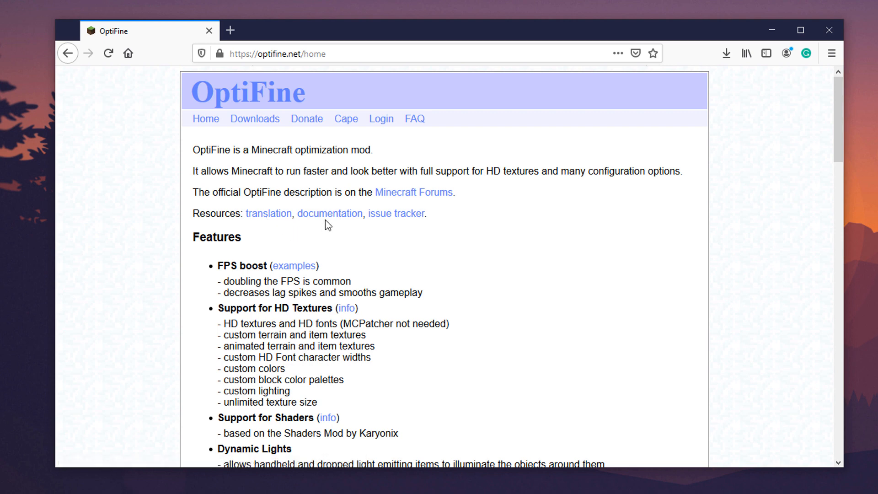
mouse_move(254, 118)
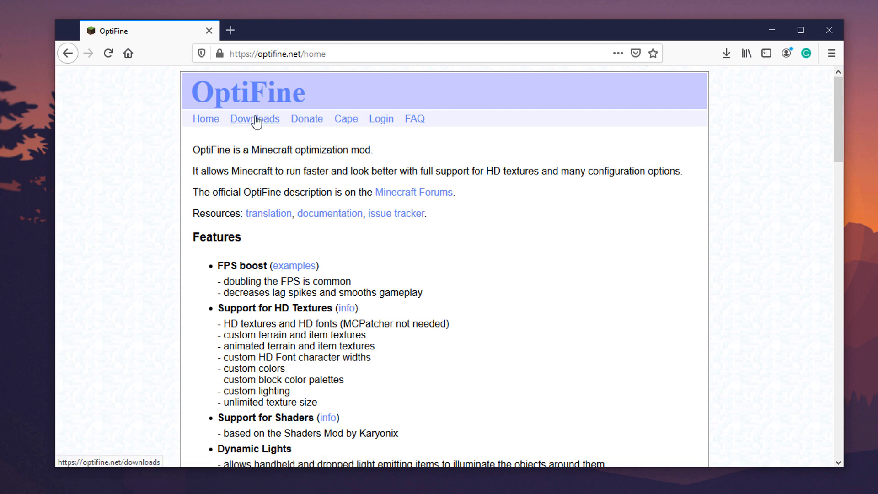
click(254, 118)
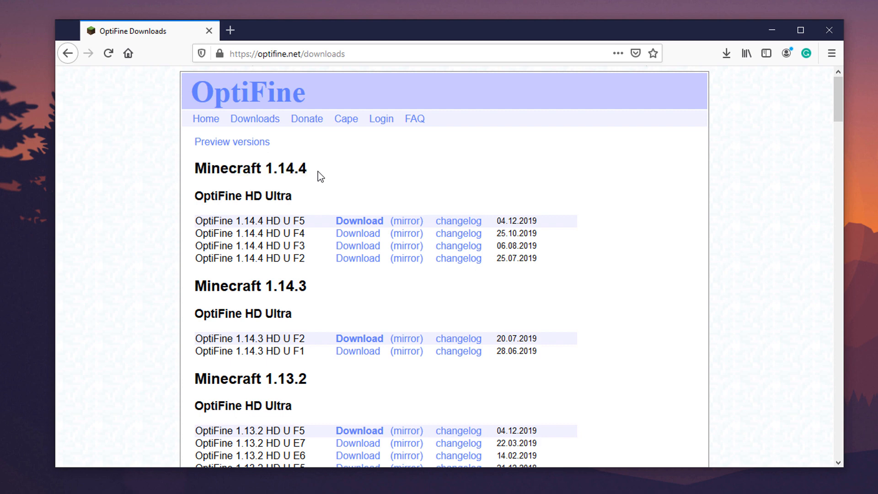
mouse_move(231, 140)
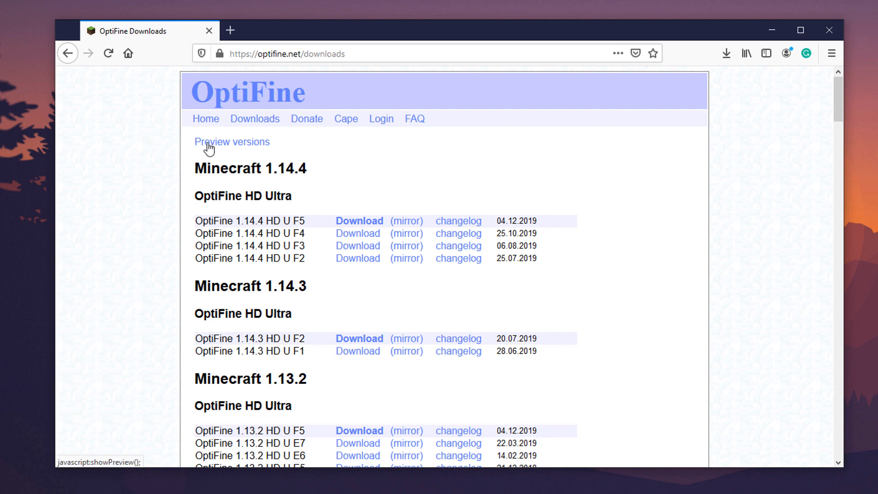
Reveal the preview versions and choose Download for OptiFine 1.15.2 HD U G1 pre13
click(231, 142)
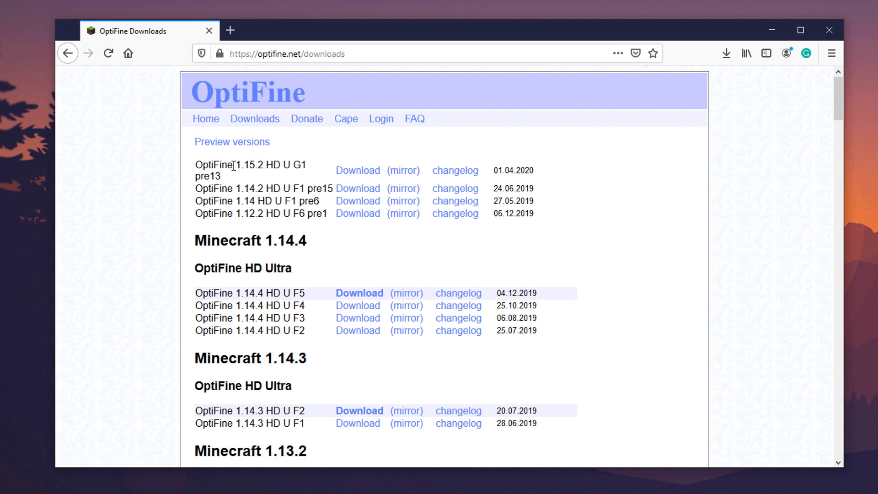
double_click(248, 164)
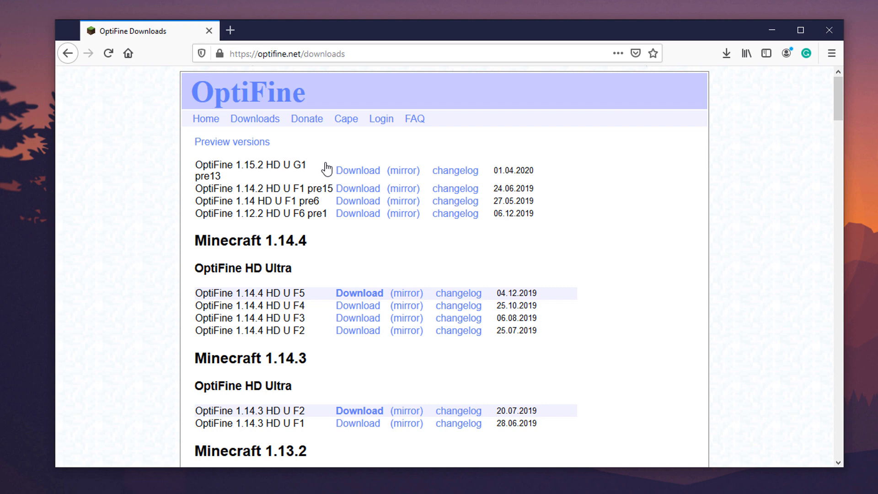
mouse_move(398, 173)
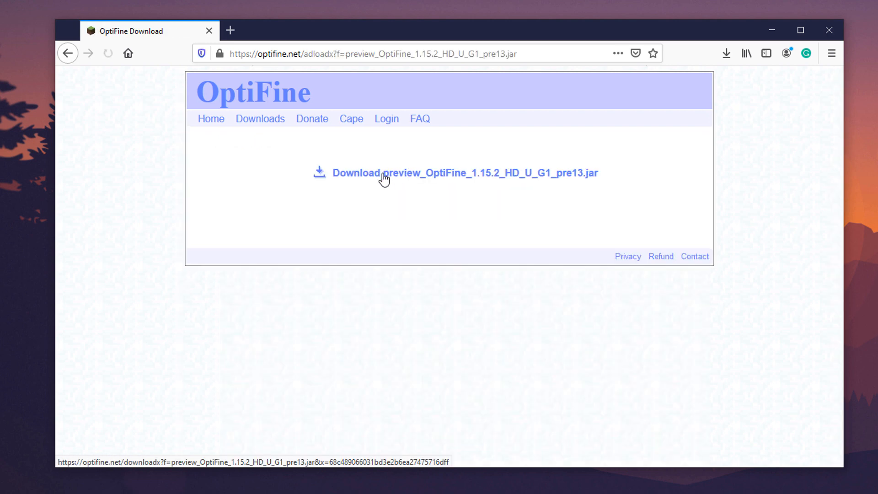
Download preview_OptiFine_1.15.2_HD_U_G1_pre13.jar and save it to disk
click(464, 173)
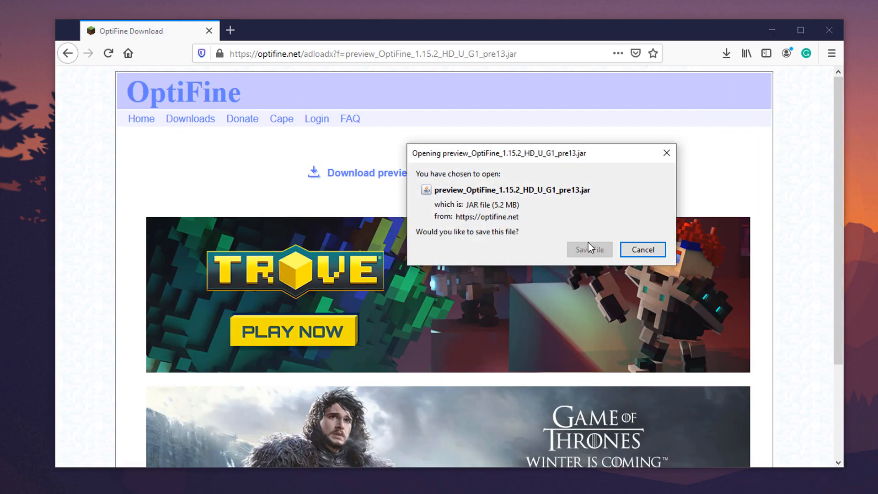
click(589, 249)
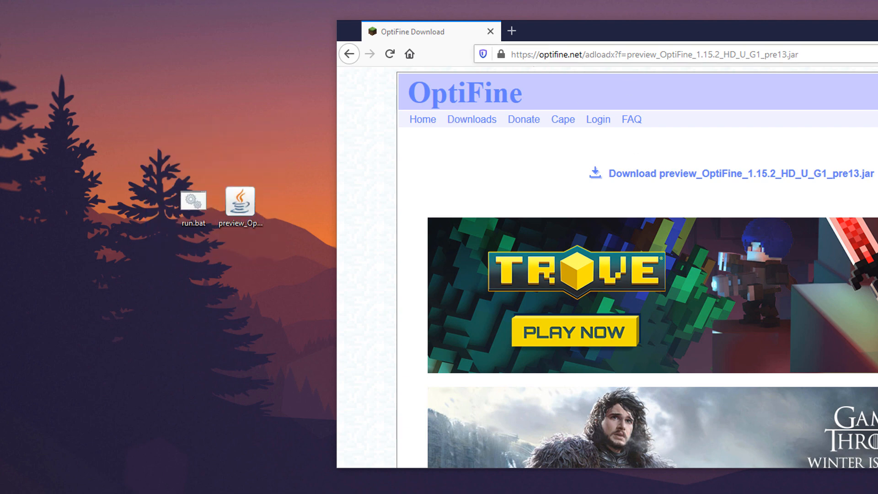
click(489, 31)
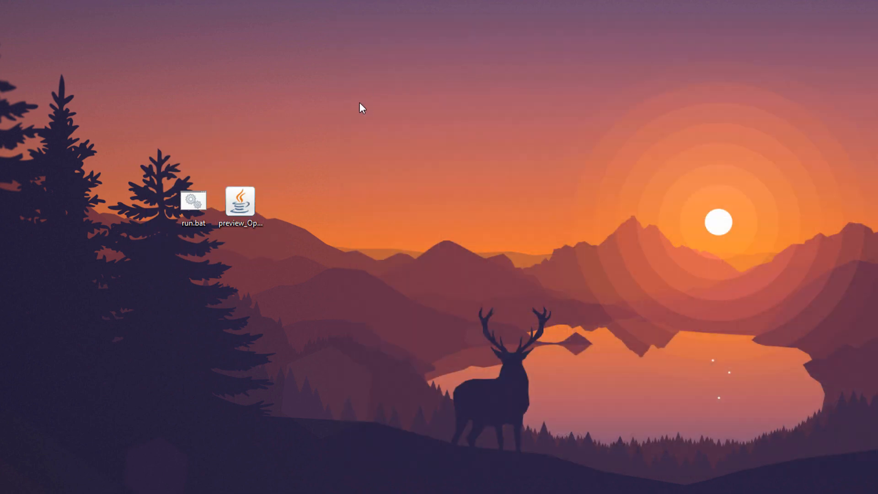
click(240, 203)
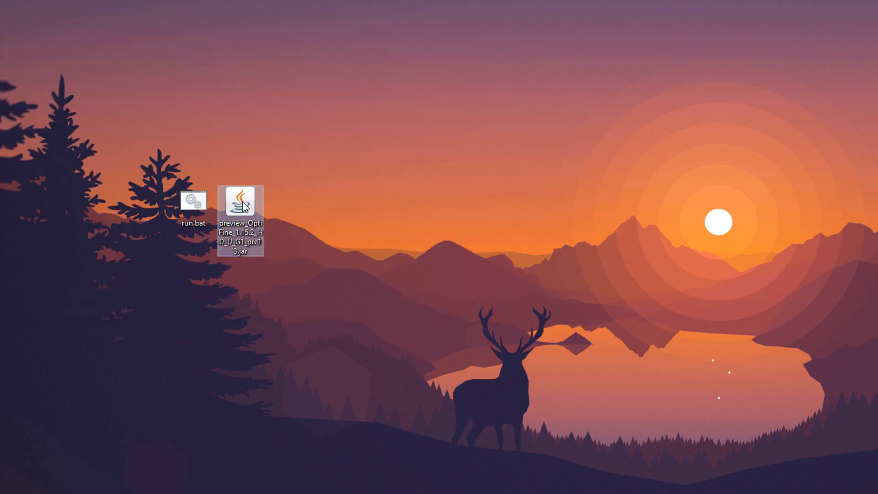
mouse_move(241, 203)
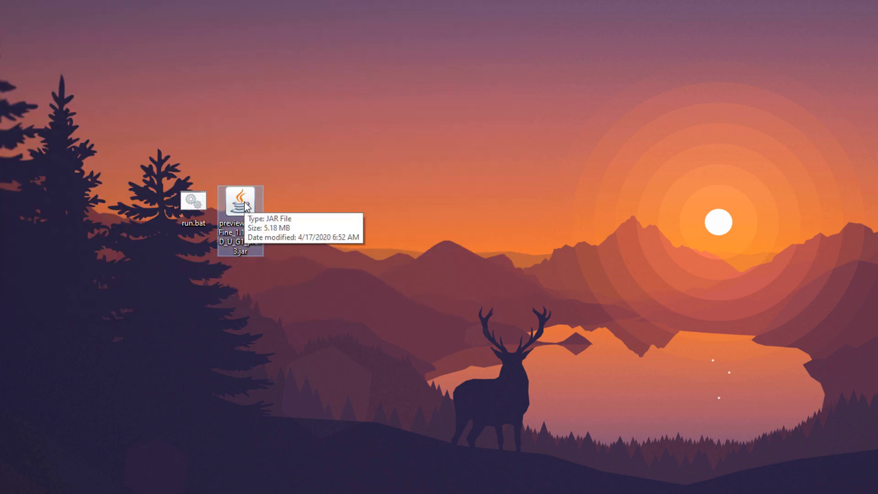
mouse_move(275, 240)
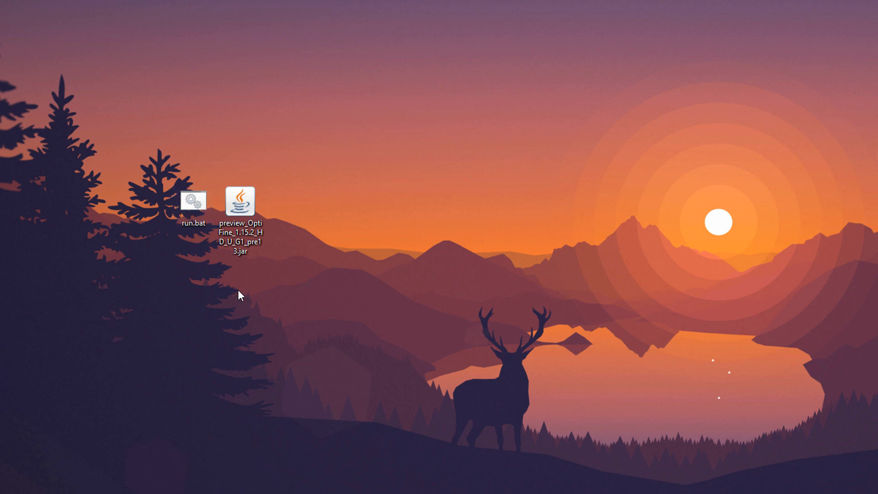
mouse_move(185, 241)
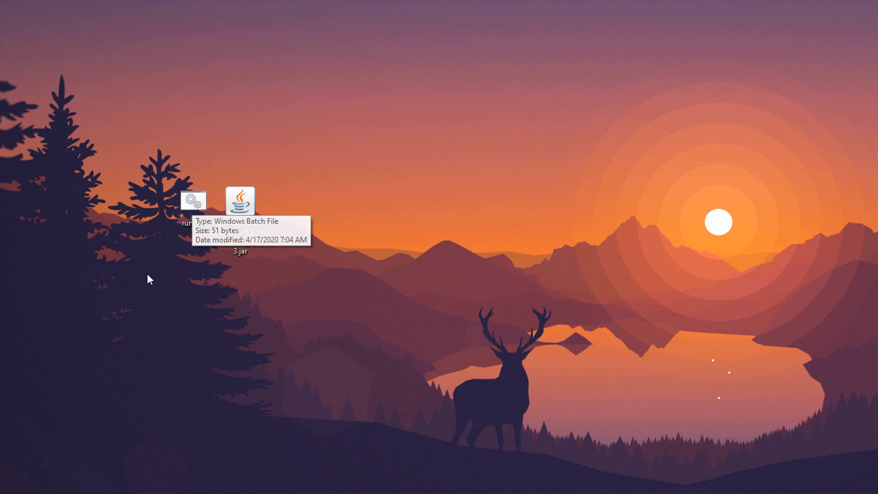
Create a new text document on the desktop renamed to open.bat, confirming the extension change
right_click(268, 347)
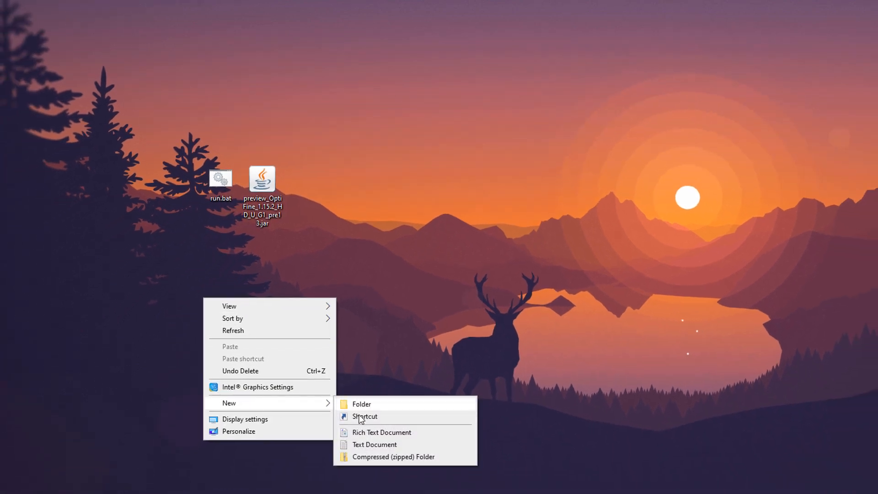
click(373, 444)
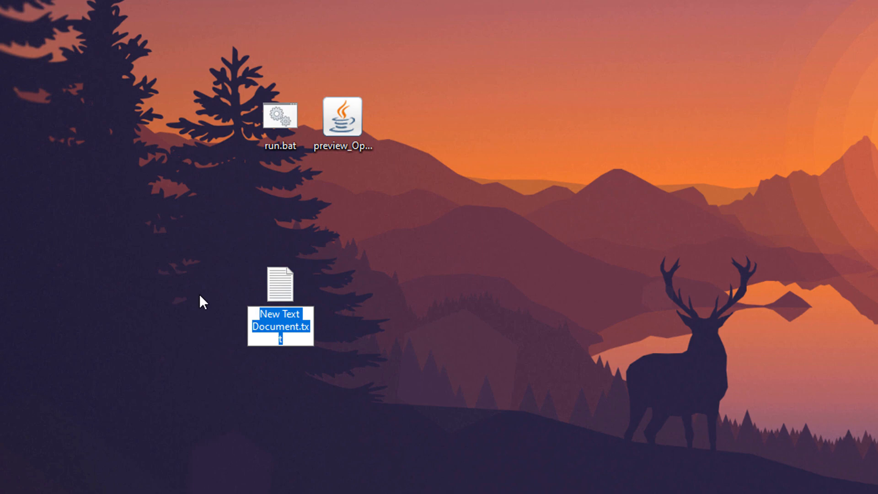
text(open.)
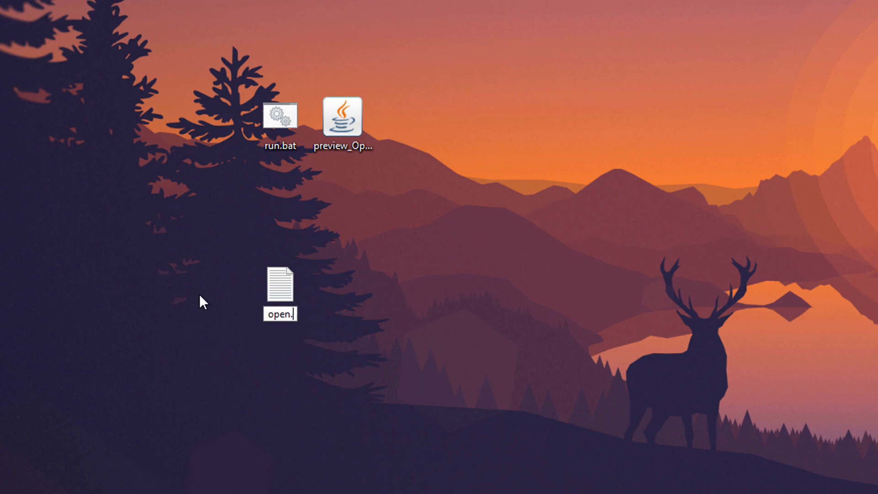
text(ba)
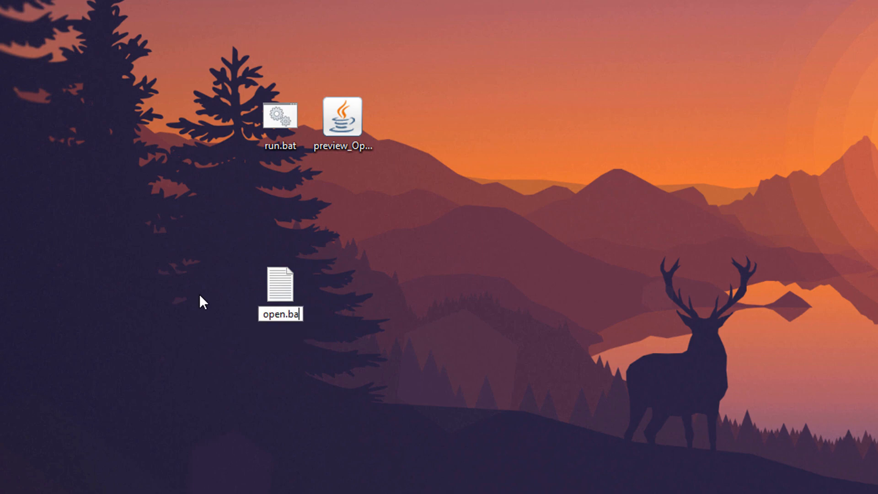
key(enter)
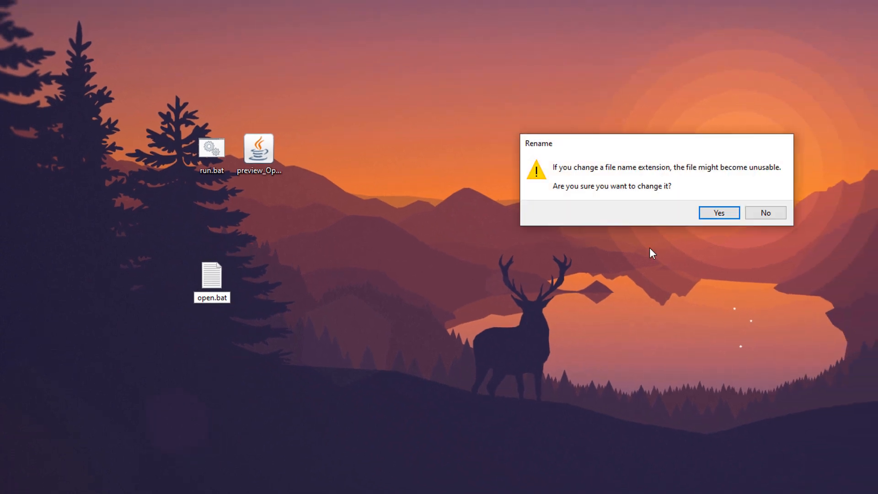
click(719, 212)
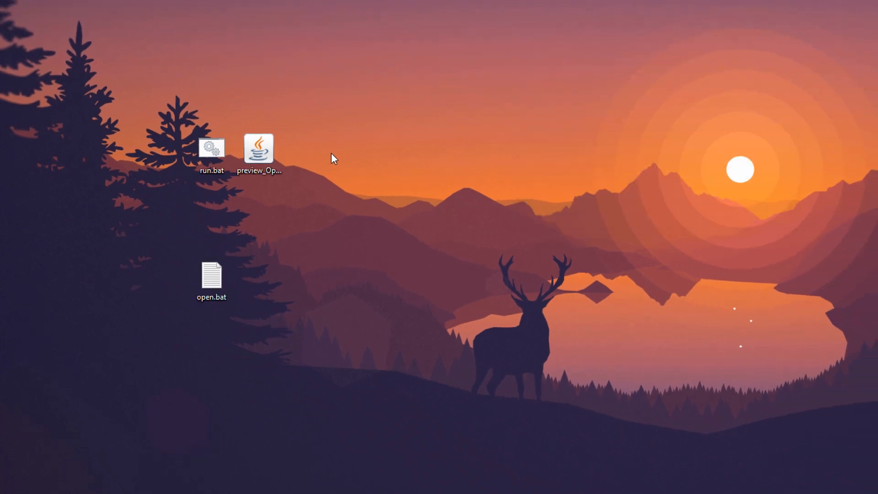
Edit open.bat in Notepad++ to contain java -jar preview_OptiFine_1.15.2_HD_U_G1_pre13.jar and save it
click(259, 147)
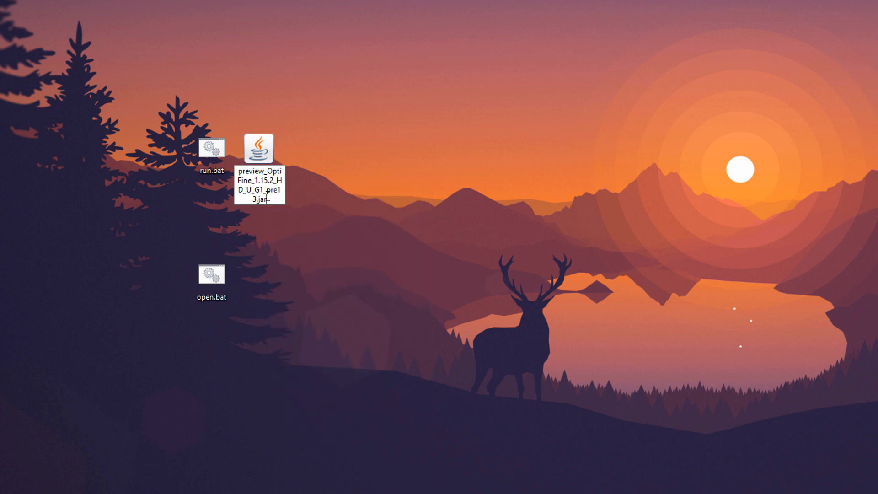
click(258, 151)
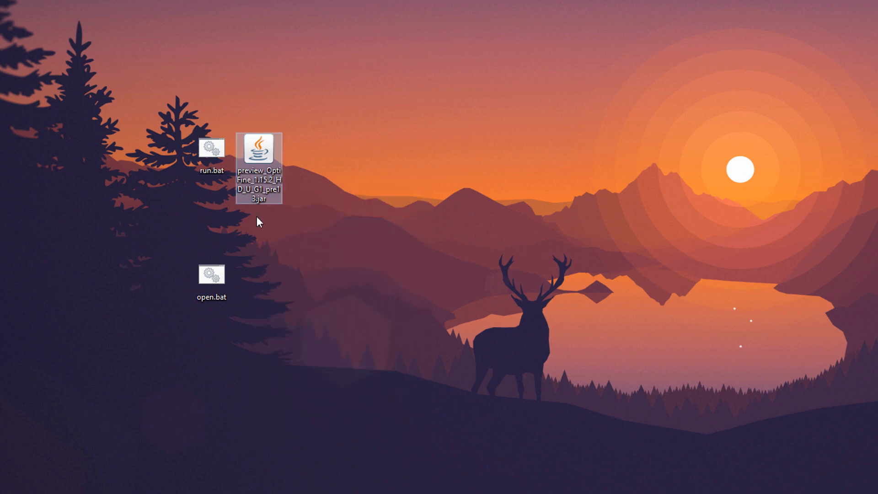
right_click(211, 280)
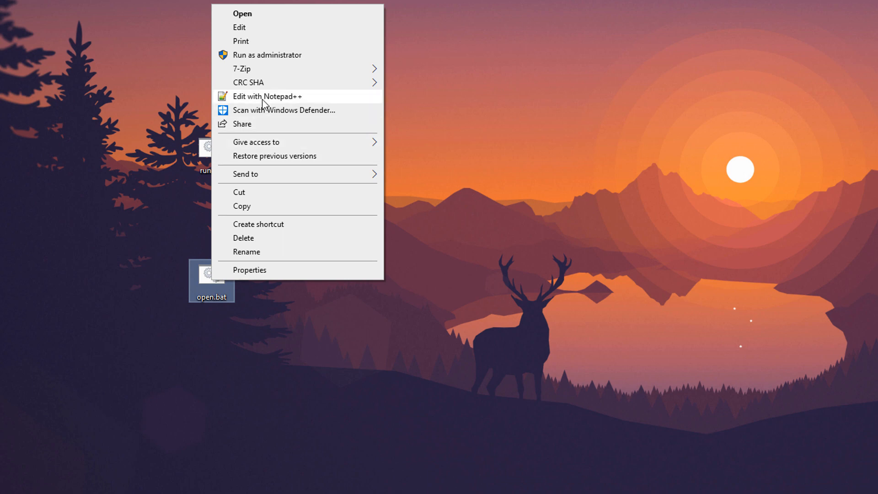
click(267, 96)
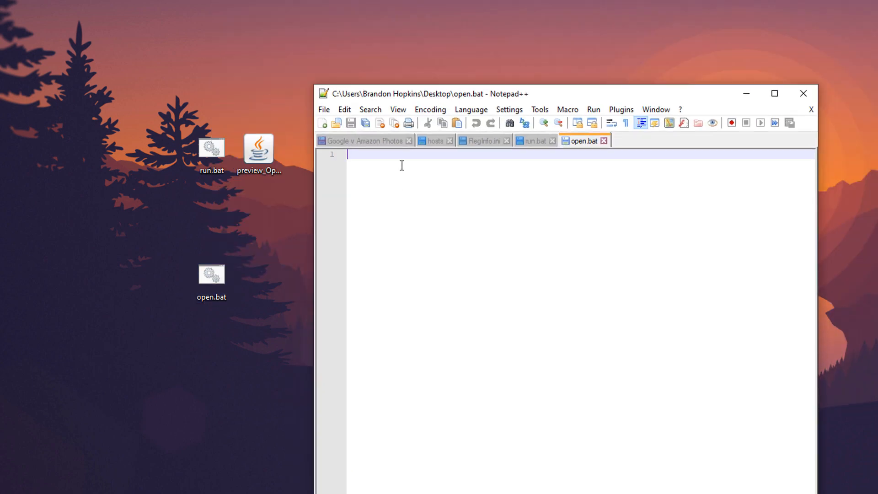
text(java -ja)
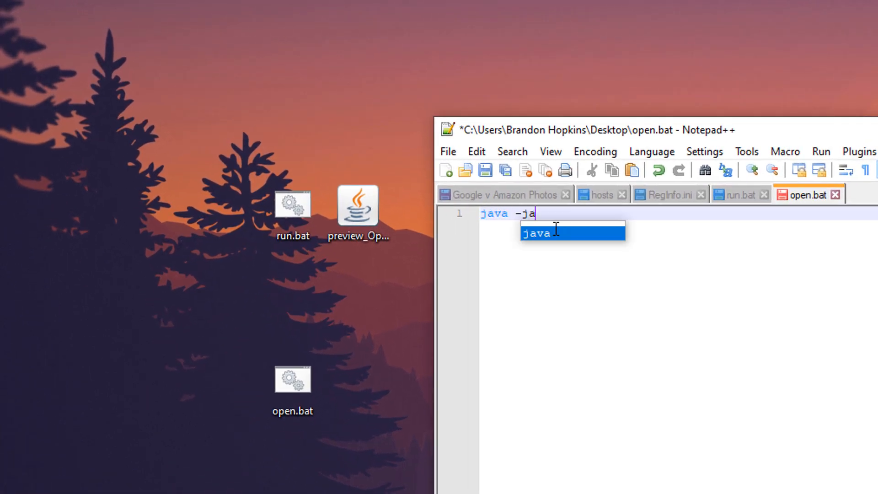
text(r preview_OptiFine_1.15.2_HD_U_G1_pre13.jar)
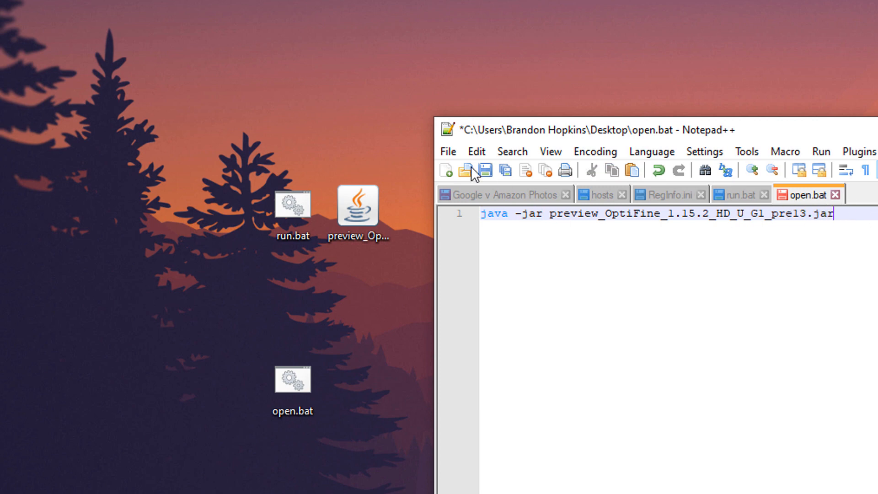
click(484, 170)
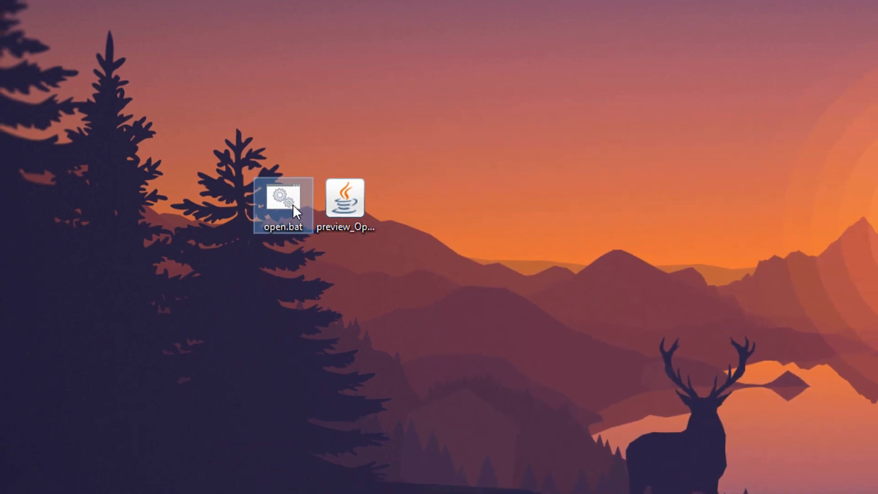
Run open.bat, install OptiFine into the Minecraft folder and dismiss the success message
double_click(283, 200)
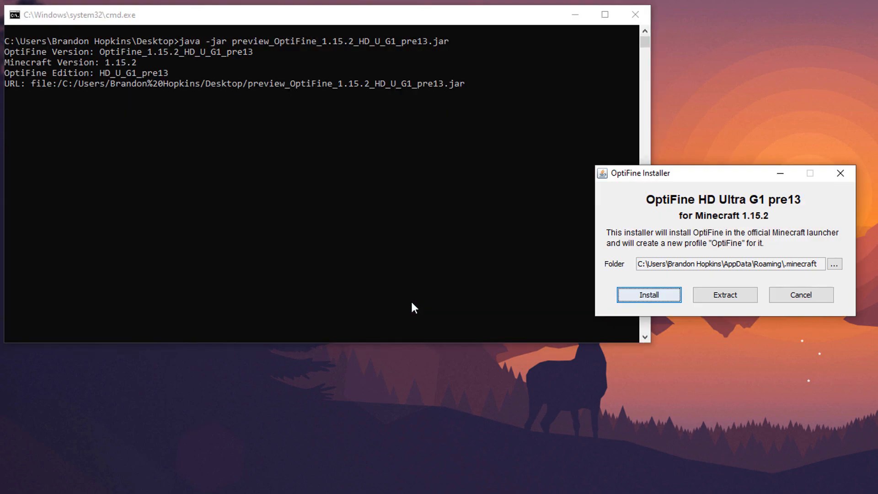
mouse_move(655, 205)
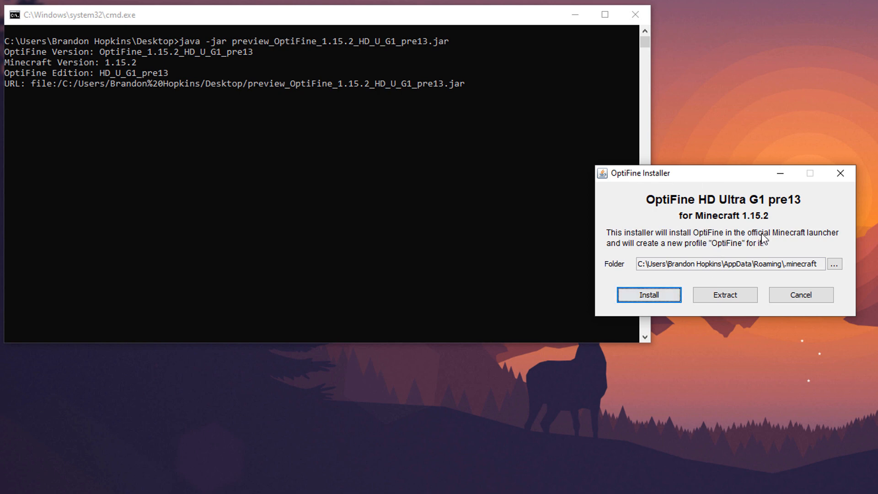
mouse_move(836, 242)
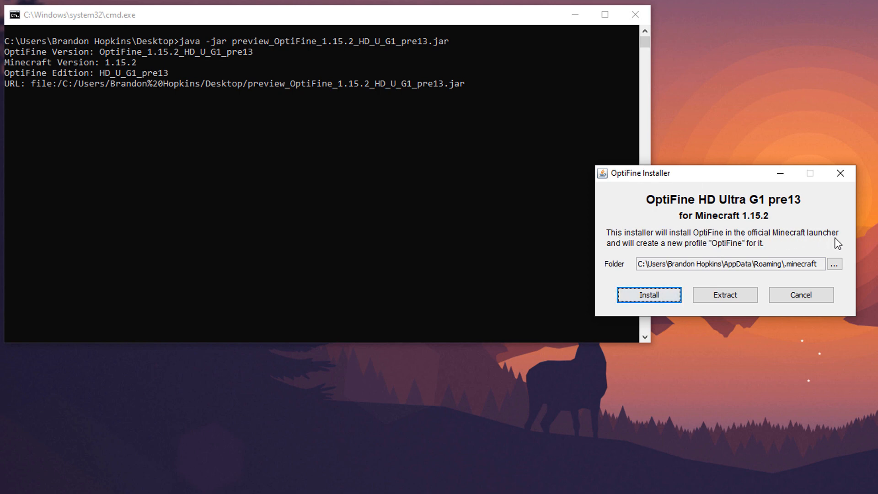
mouse_move(738, 251)
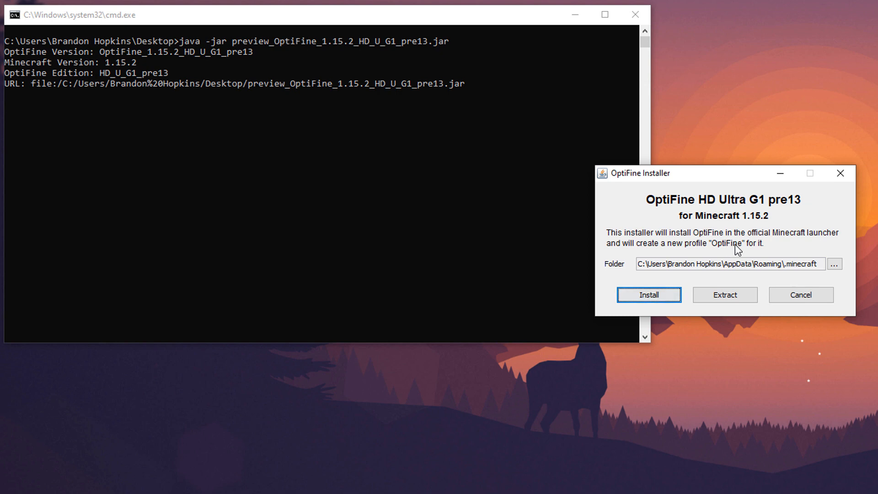
mouse_move(742, 267)
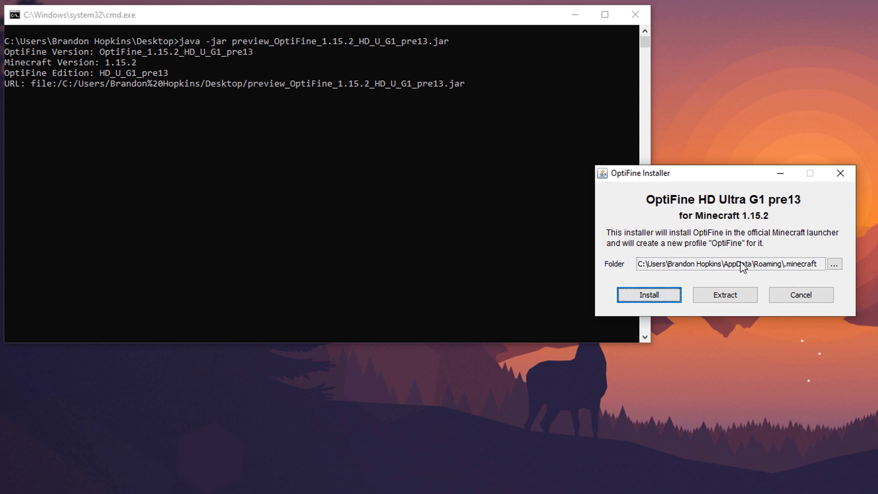
mouse_move(806, 269)
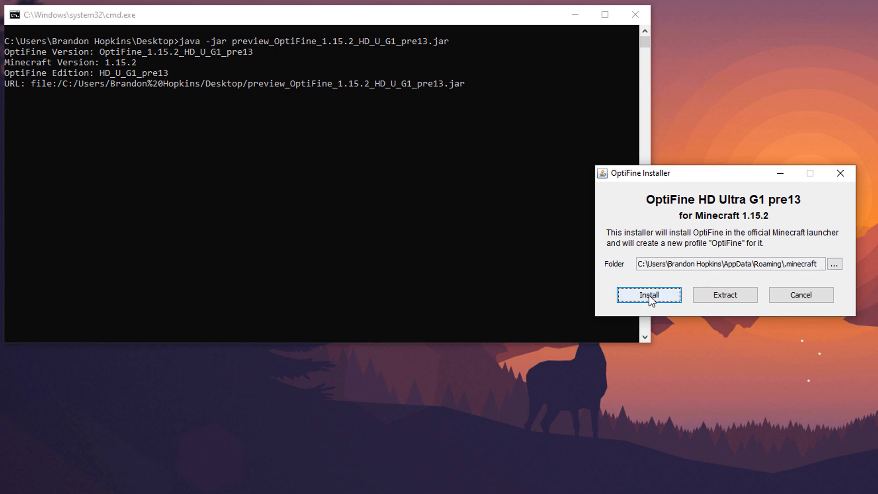
click(649, 294)
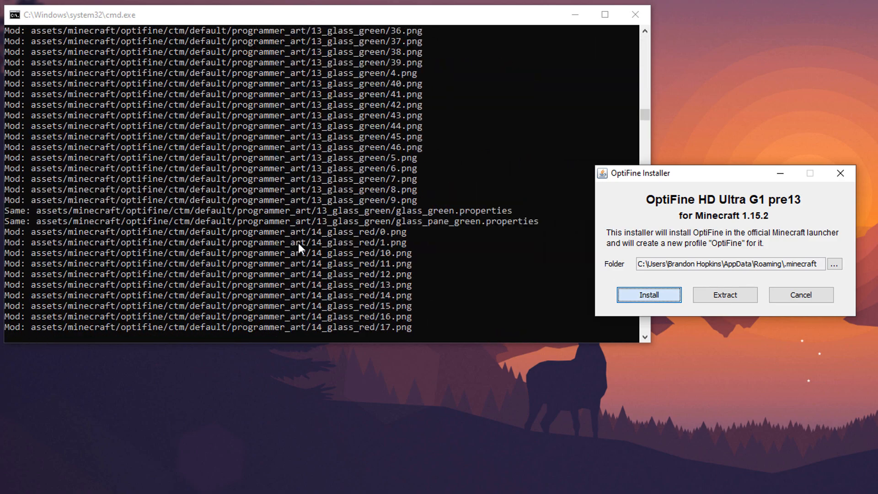
click(647, 295)
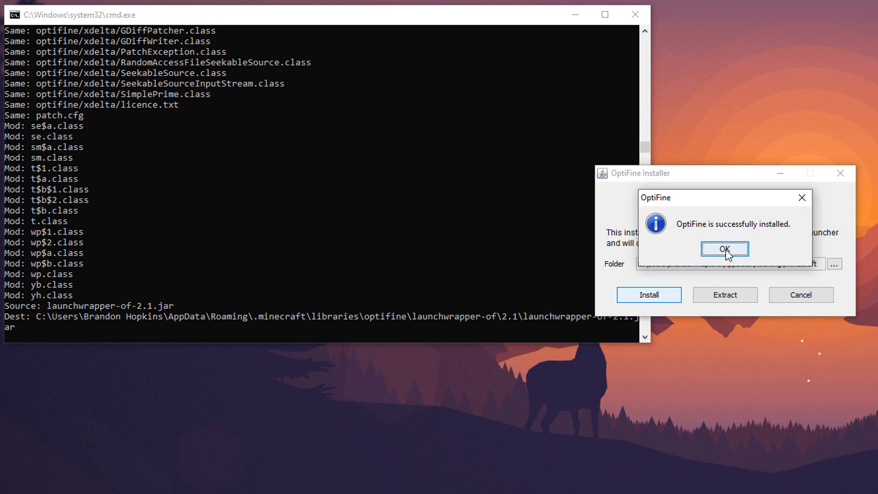
click(724, 249)
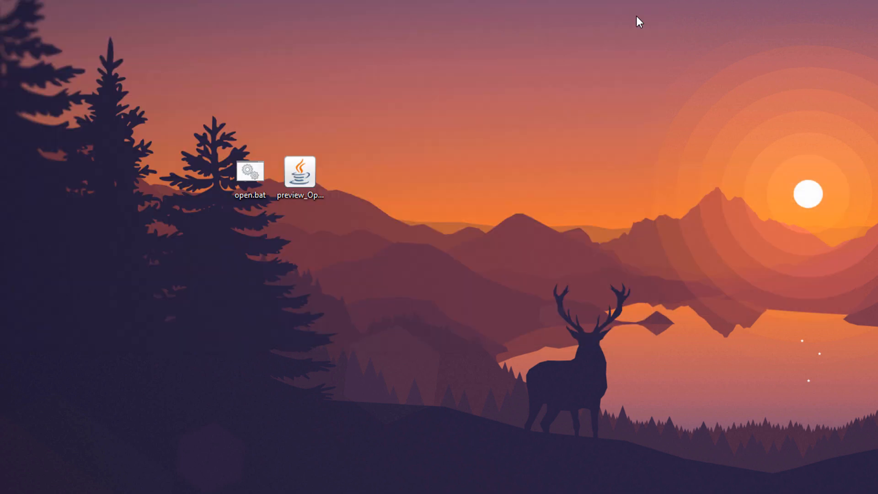
Start the Minecraft Launcher, select the OptiFine profile and hit PLAY
double_click(249, 174)
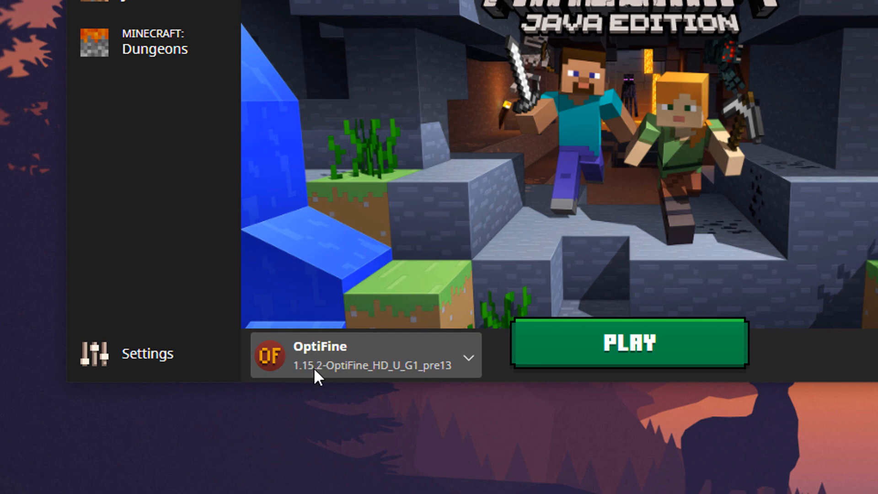
click(364, 355)
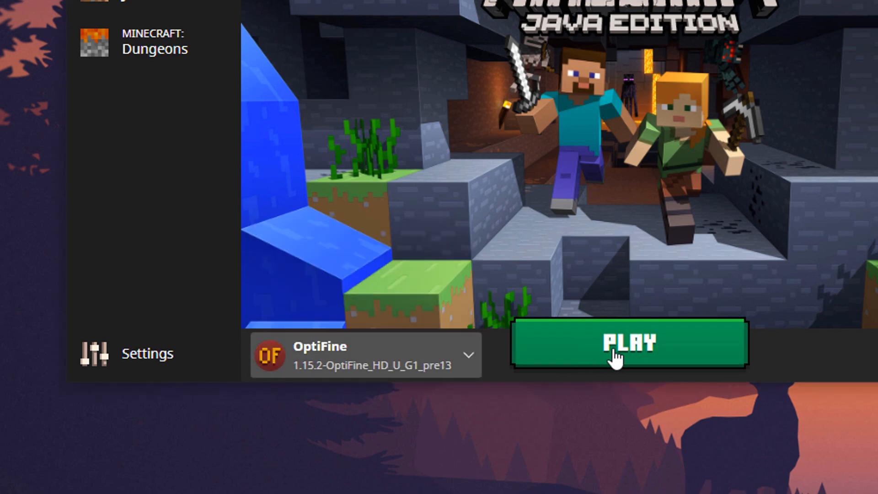
click(628, 343)
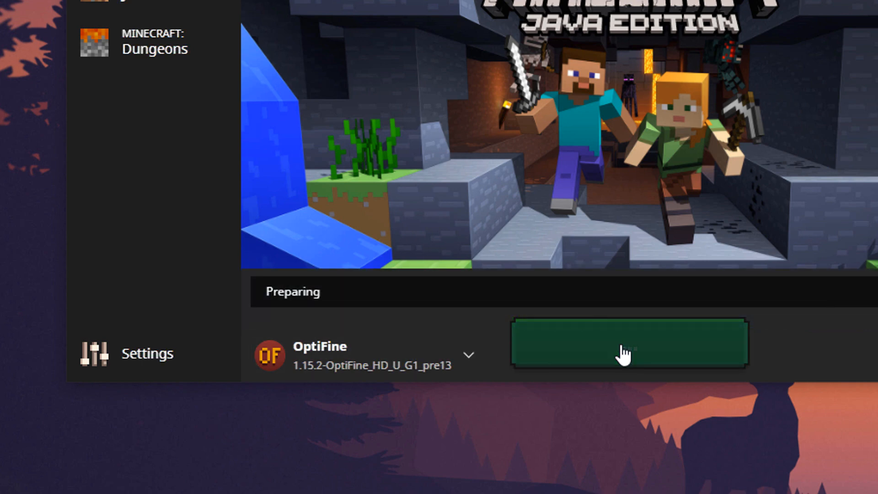
click(628, 344)
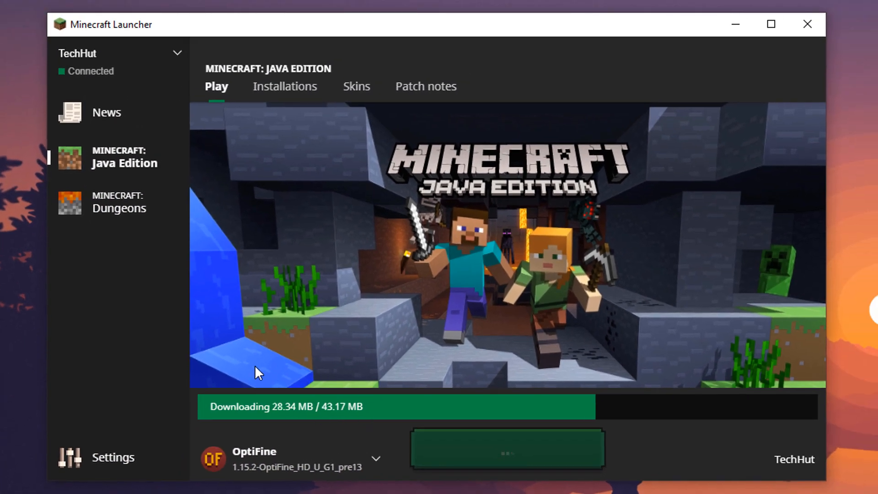
mouse_move(357, 385)
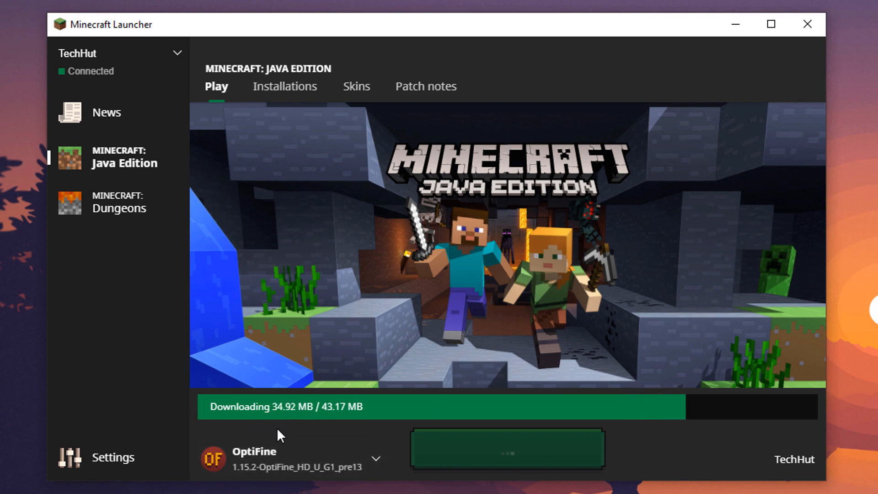
mouse_move(376, 430)
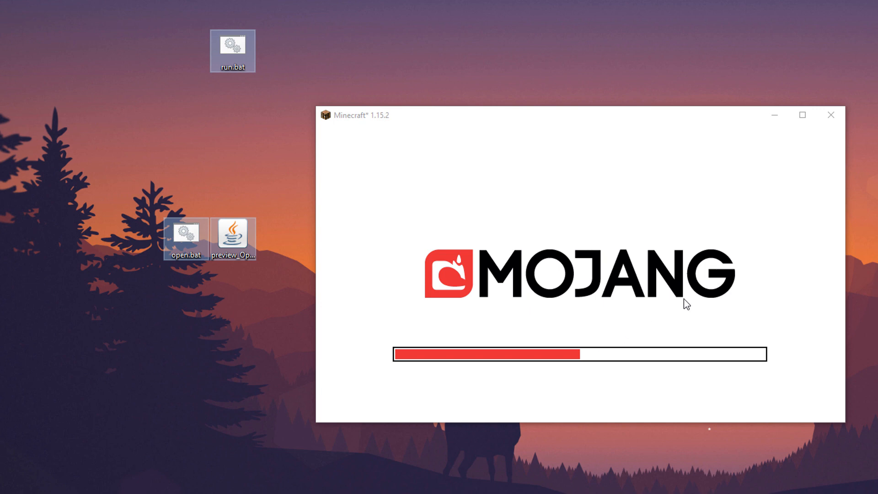
Select the batch and jar files on the desktop while Minecraft loads
drag(709, 304, 159, 290)
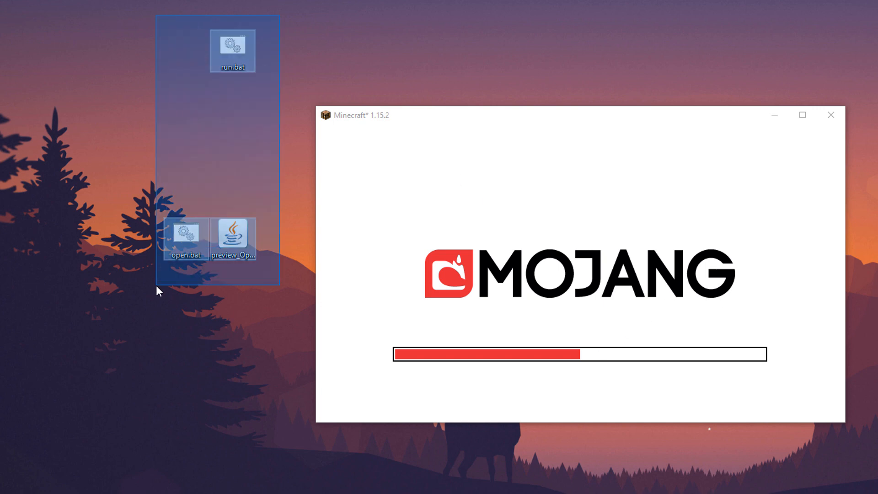
click(231, 239)
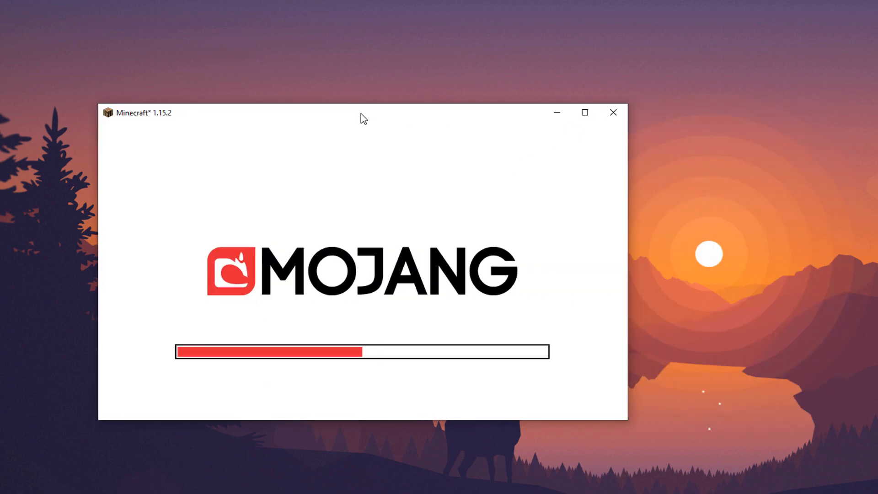
mouse_move(595, 194)
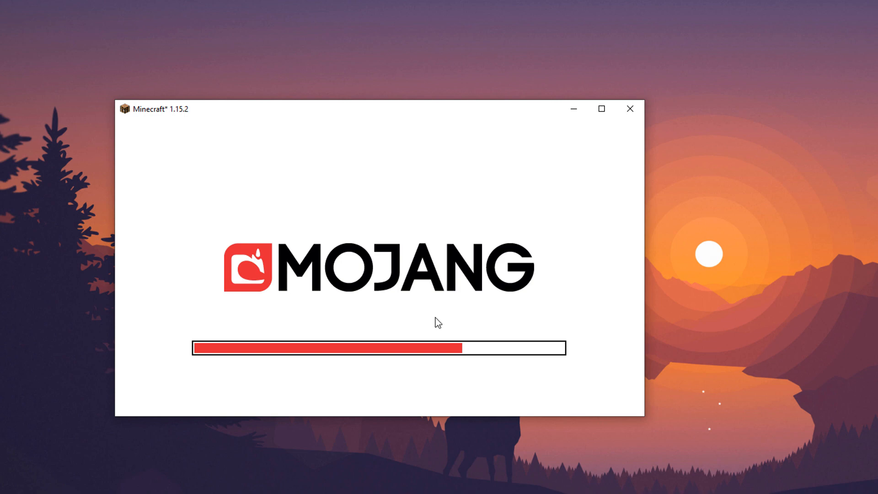
mouse_move(584, 221)
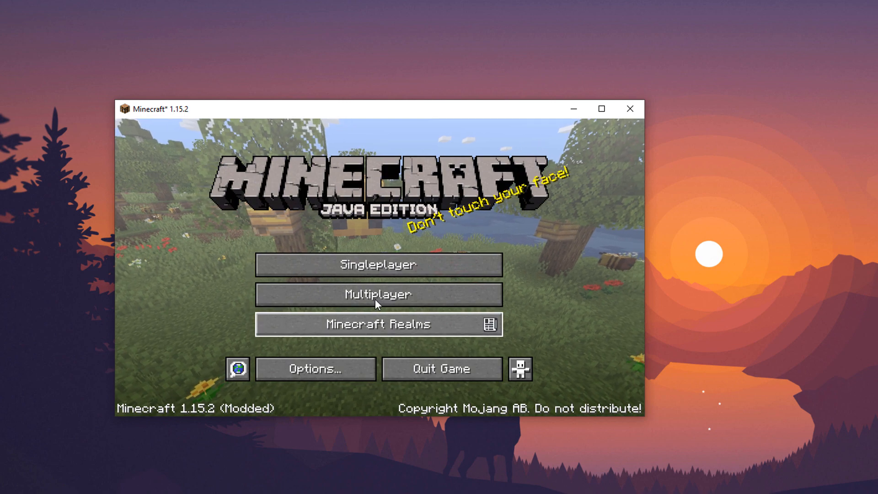
In Video Settings, max out Render Distance to 48 chunks and Max Framerate to Unlimited, then view Performance
click(313, 368)
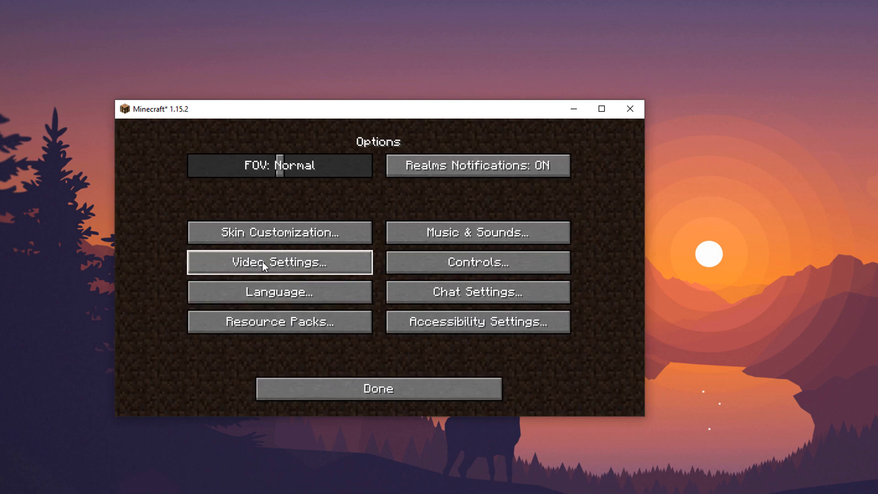
click(279, 262)
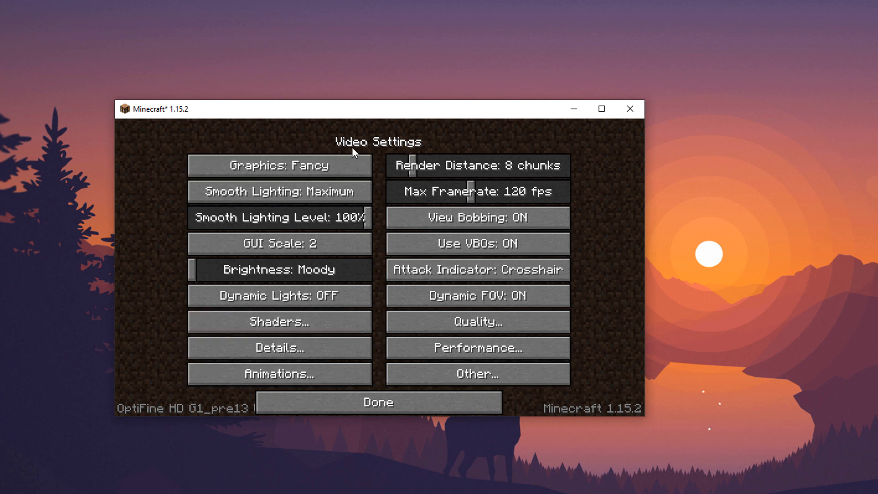
drag(403, 164, 552, 165)
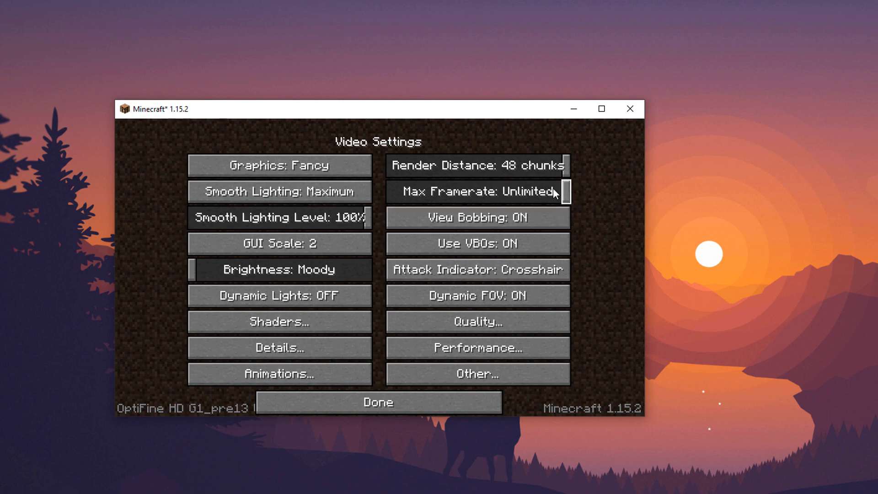
click(478, 348)
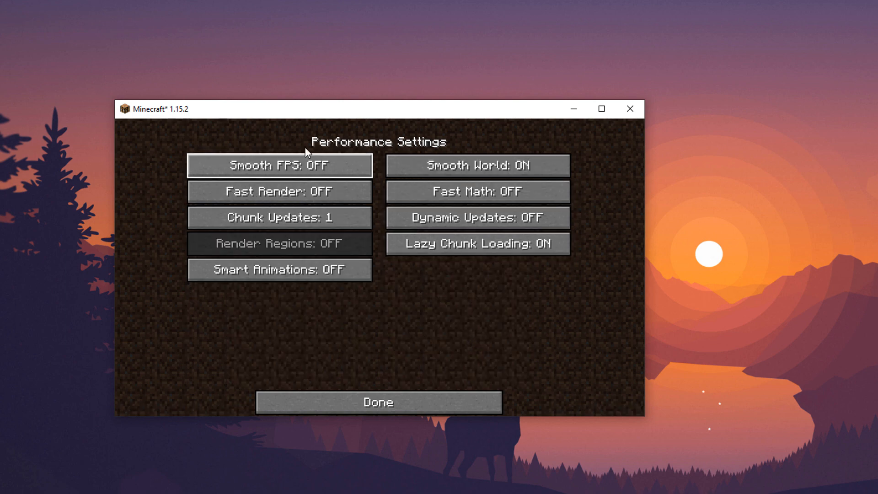
Back out through Done to the Minecraft title screen
click(377, 401)
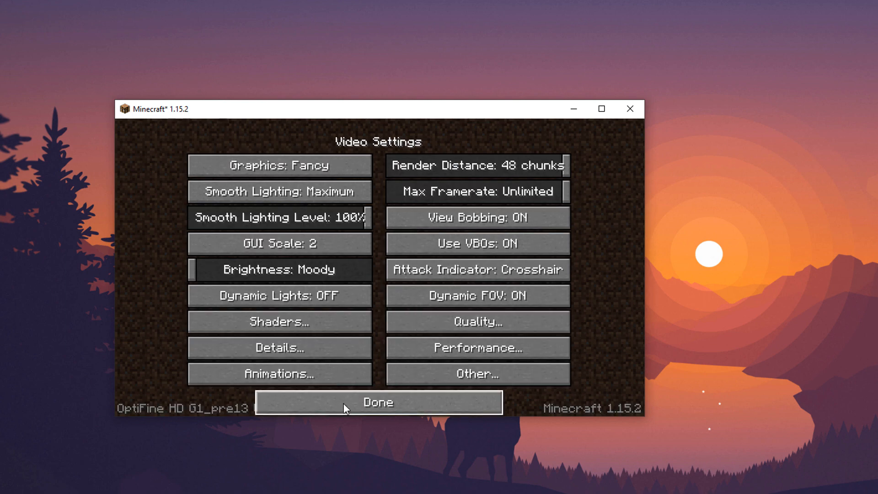
click(378, 402)
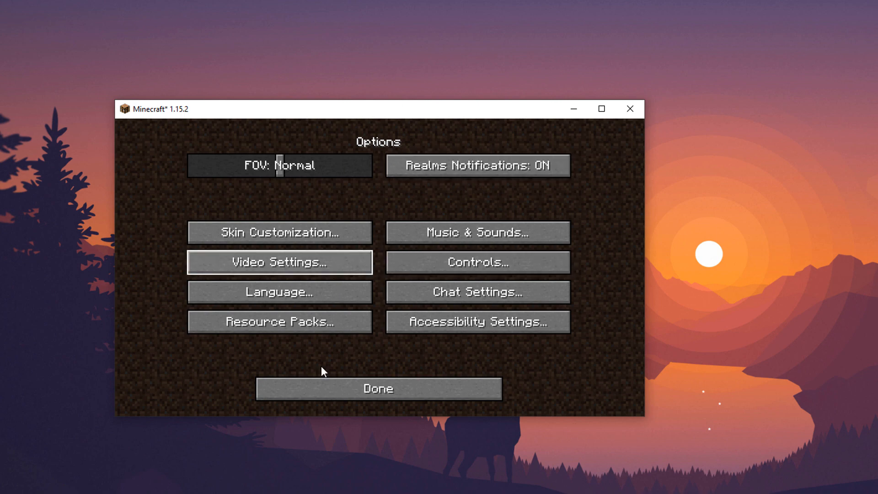
click(377, 387)
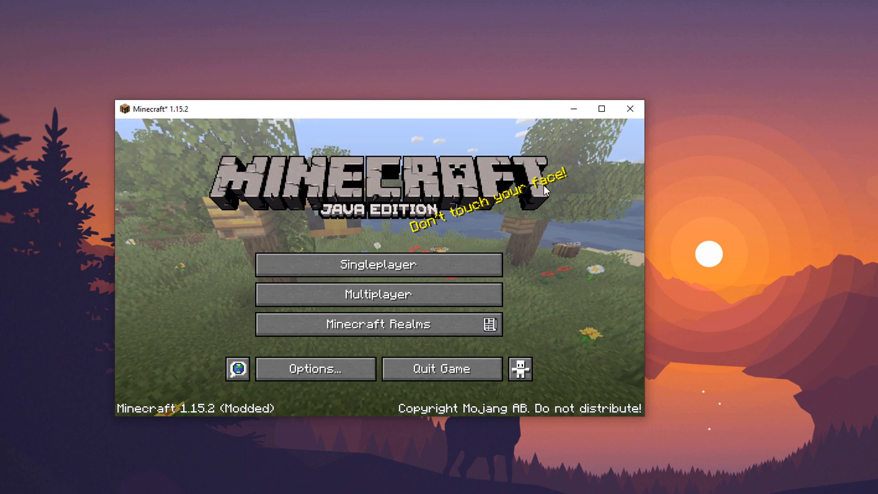